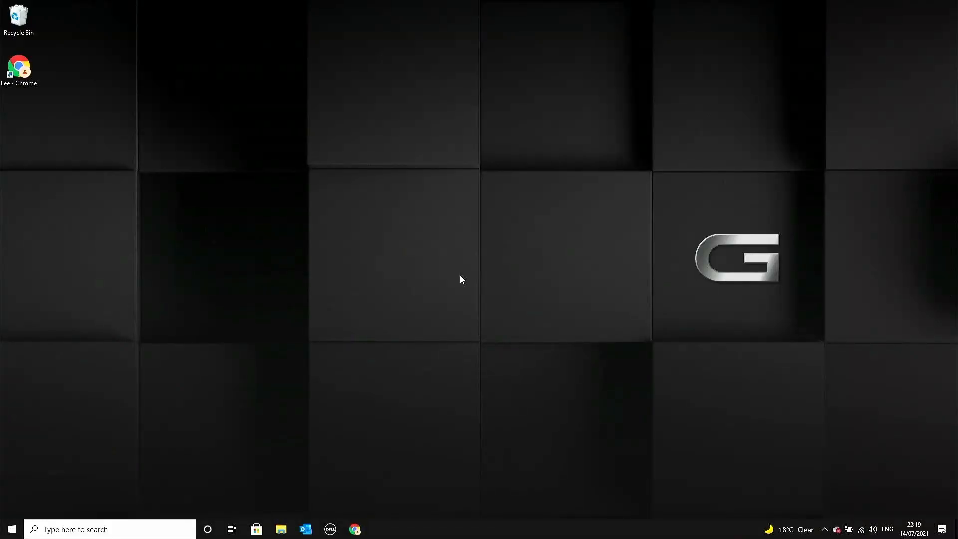
Bring up the Start menu from the taskbar over the desktop
click(11, 529)
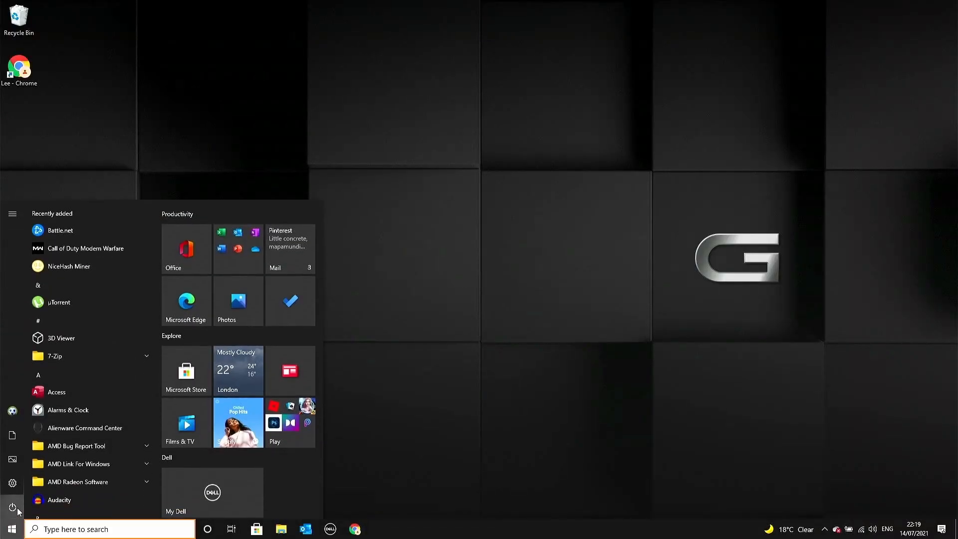
click(12, 507)
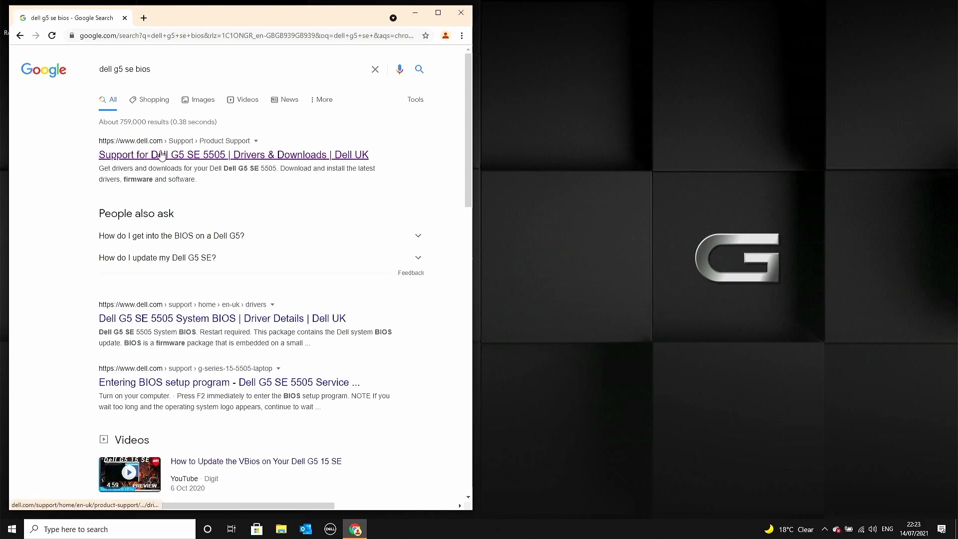
Open the Dell G5 SE 5505 drivers support page from the search results
click(232, 155)
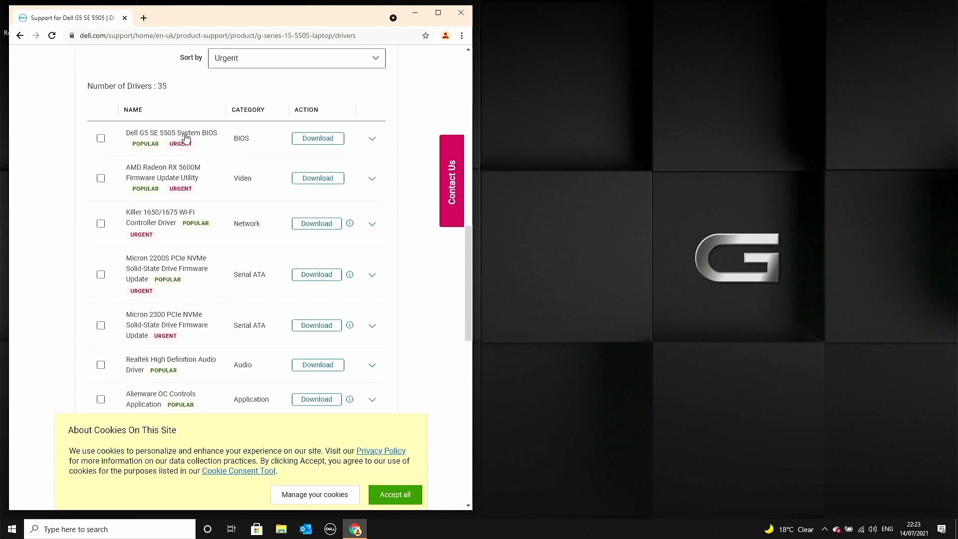
Select the System BIOS entry at the top of the 35-driver list
click(371, 138)
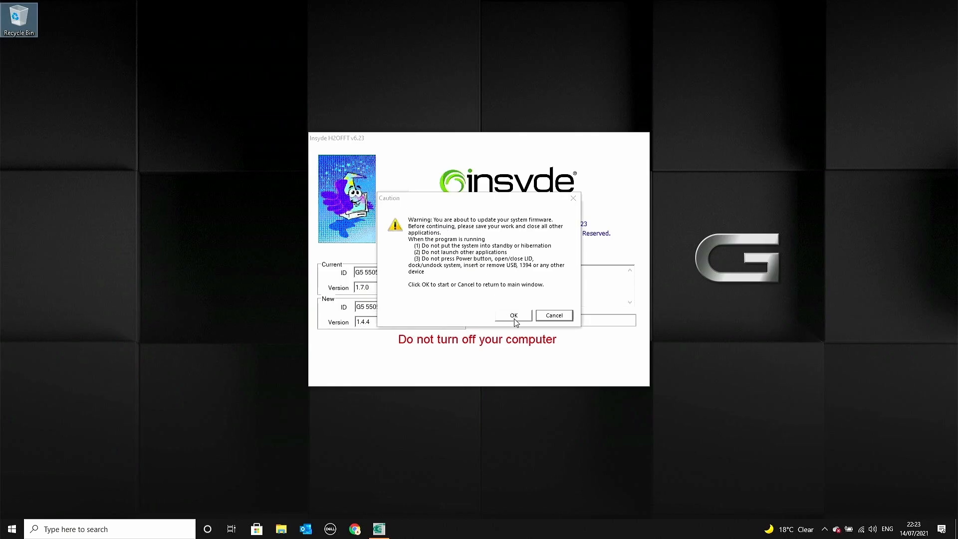
Accept the firmware-update caution so H2OFFT begins flashing 1.7.0 down to 1.4.4
click(513, 316)
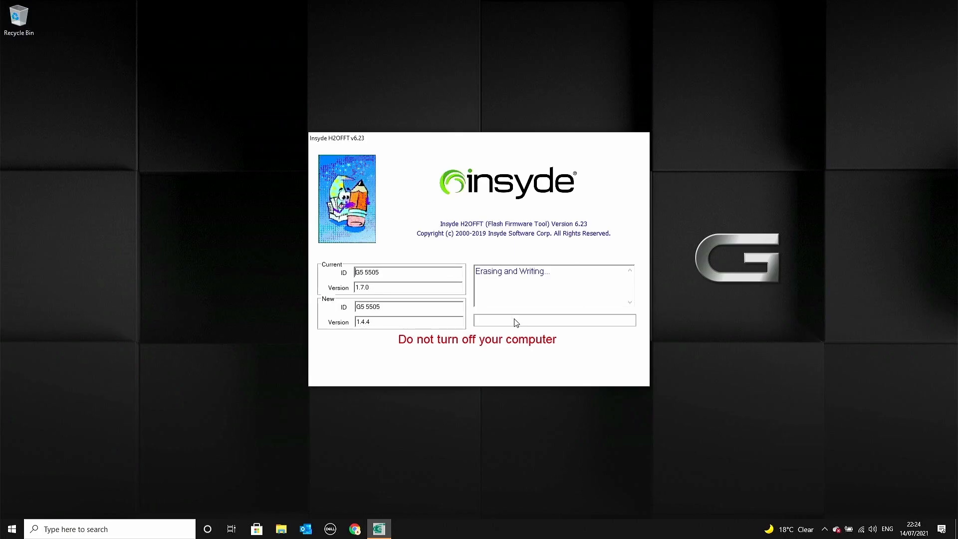